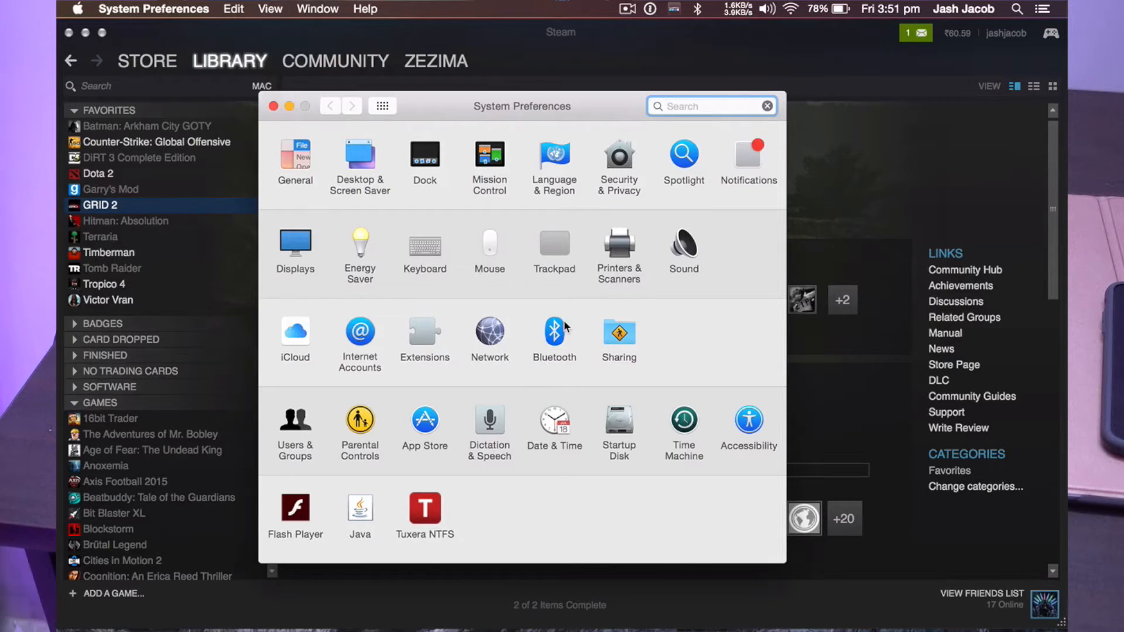
- Pair the Wireless Controller with the Mac from the Bluetooth preferences pane
left_click(553, 330)
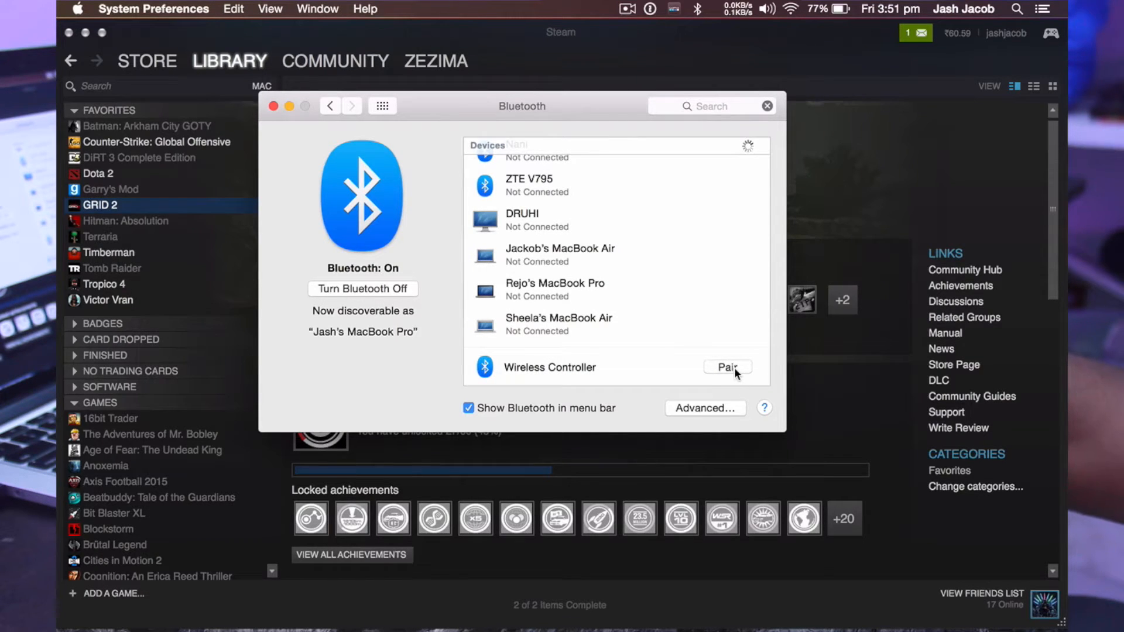
left_click(727, 367)
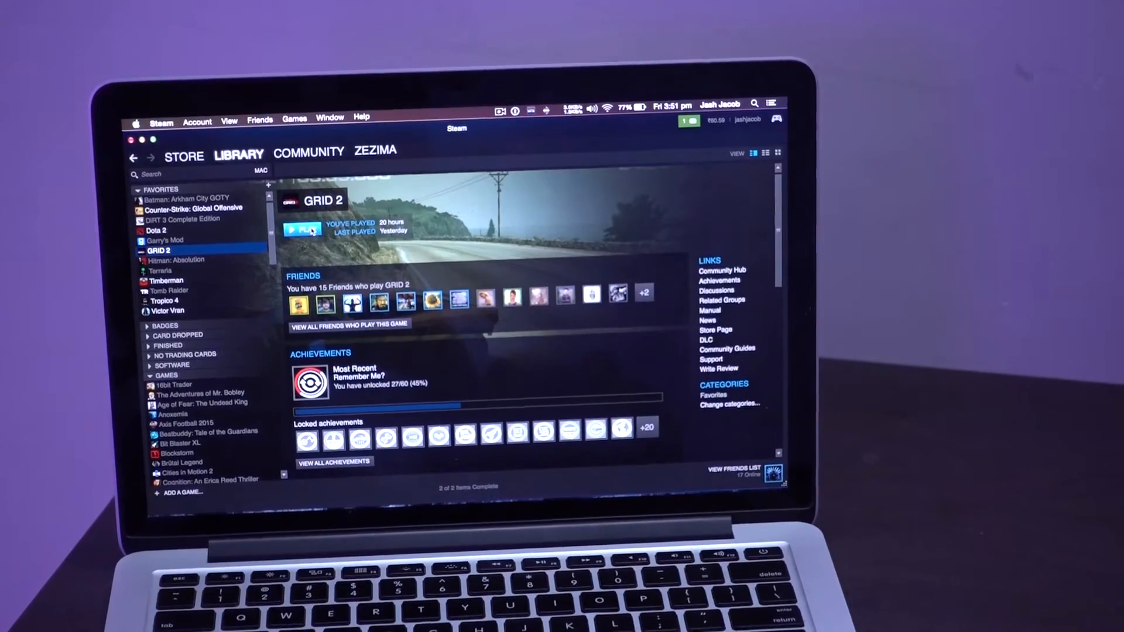
- Play GRID 2 from the Steam library so it shows as running
left_click(302, 230)
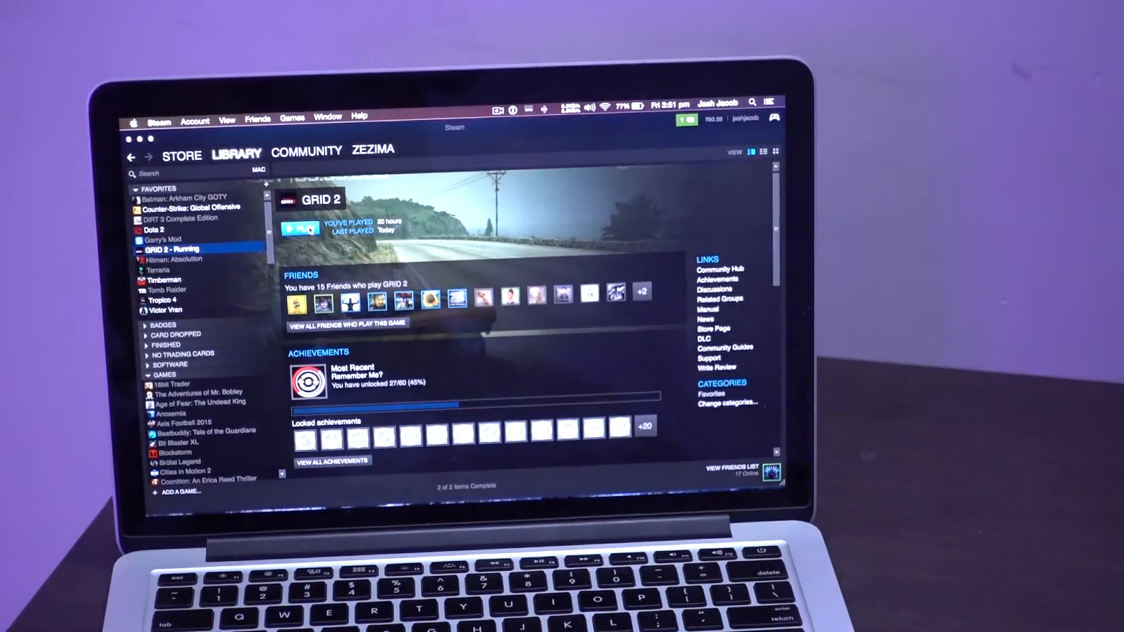